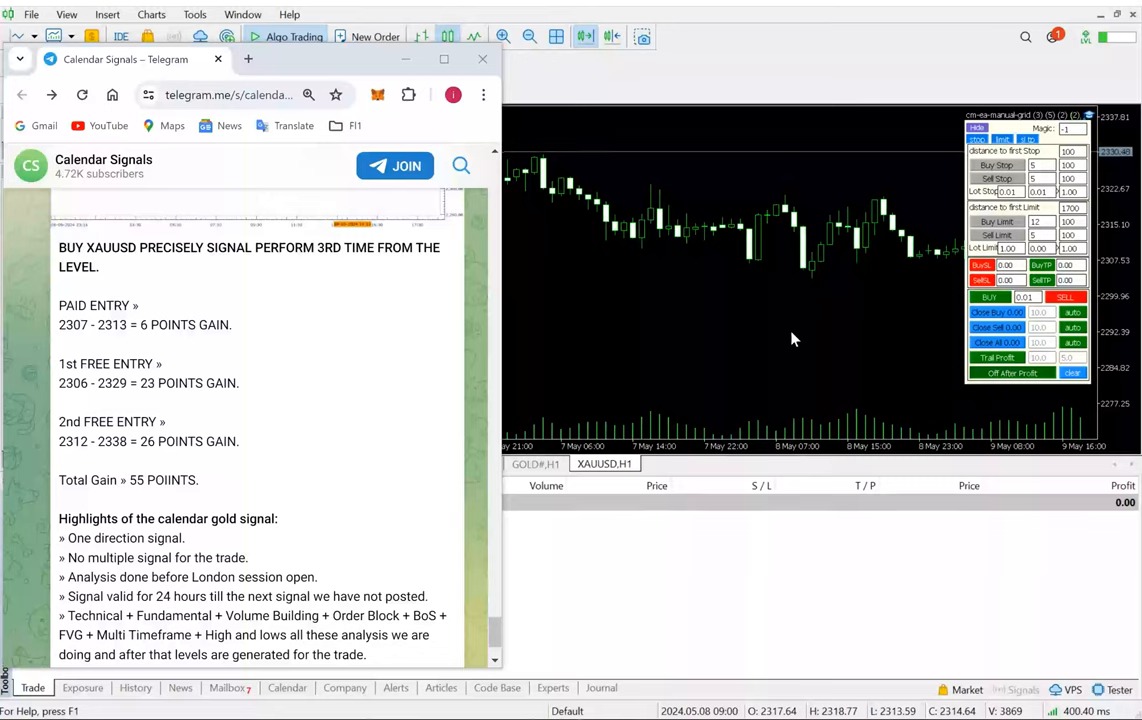
mouse_move(720, 336)
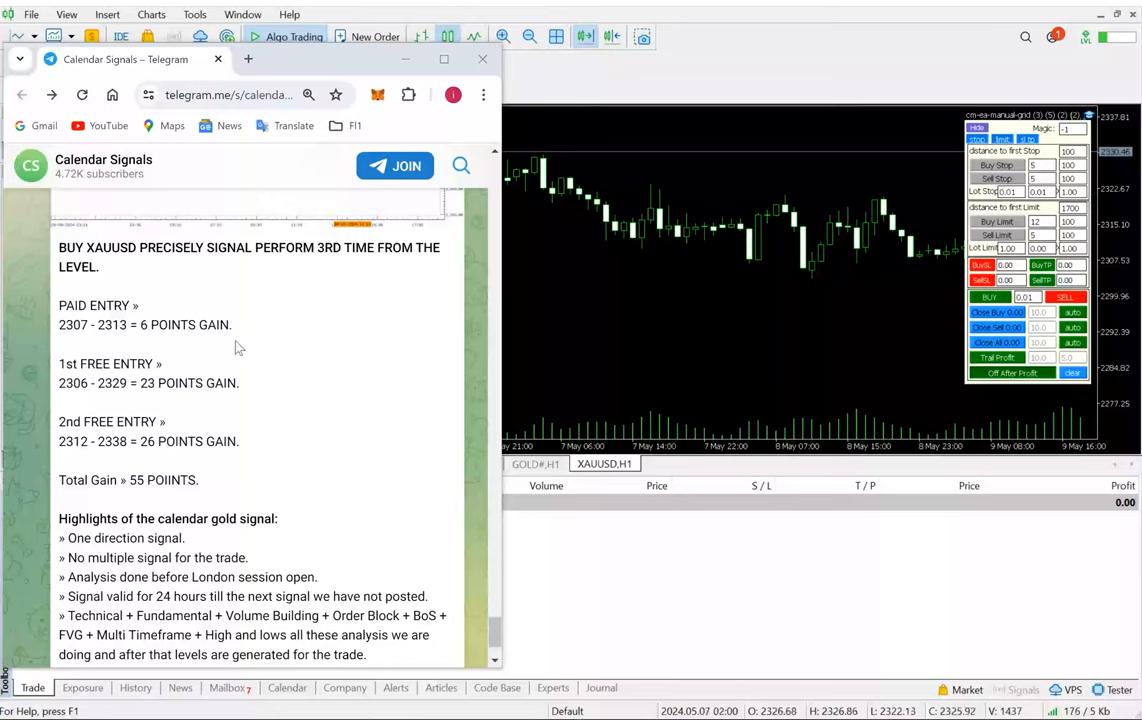
mouse_move(264, 394)
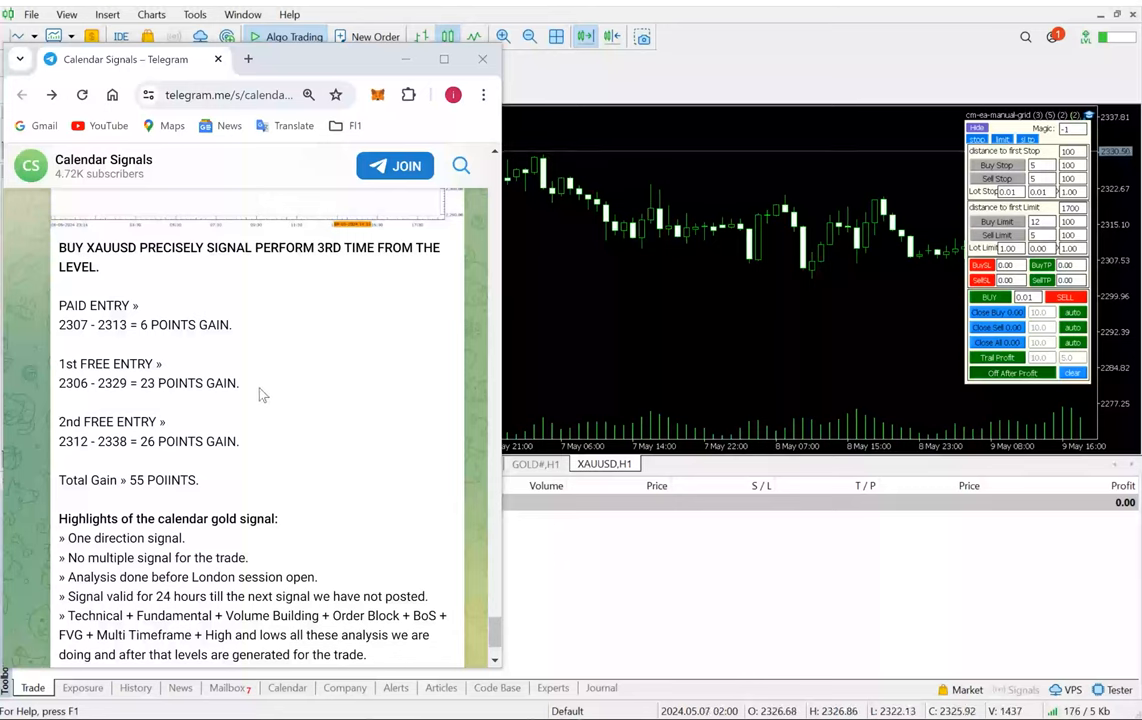
- Scroll through the Calendar Signals feed to older GBPUSD and XAUUSD signal posts and profit screenshots
scroll(down, 3)
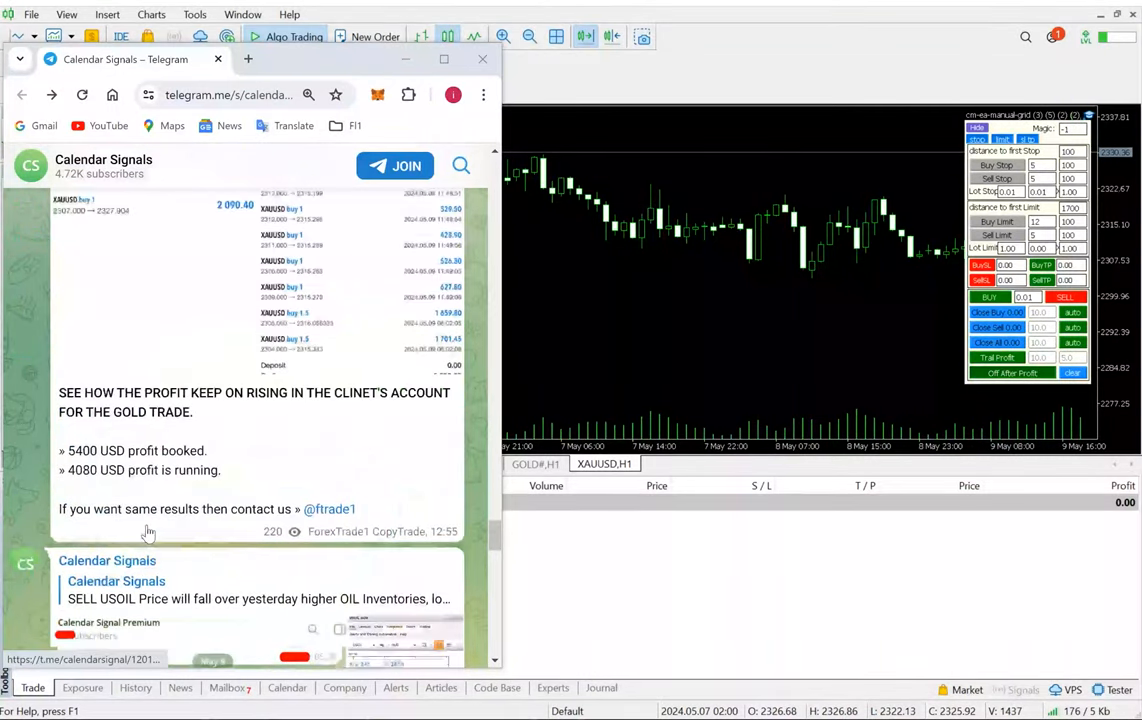
scroll(down, 3)
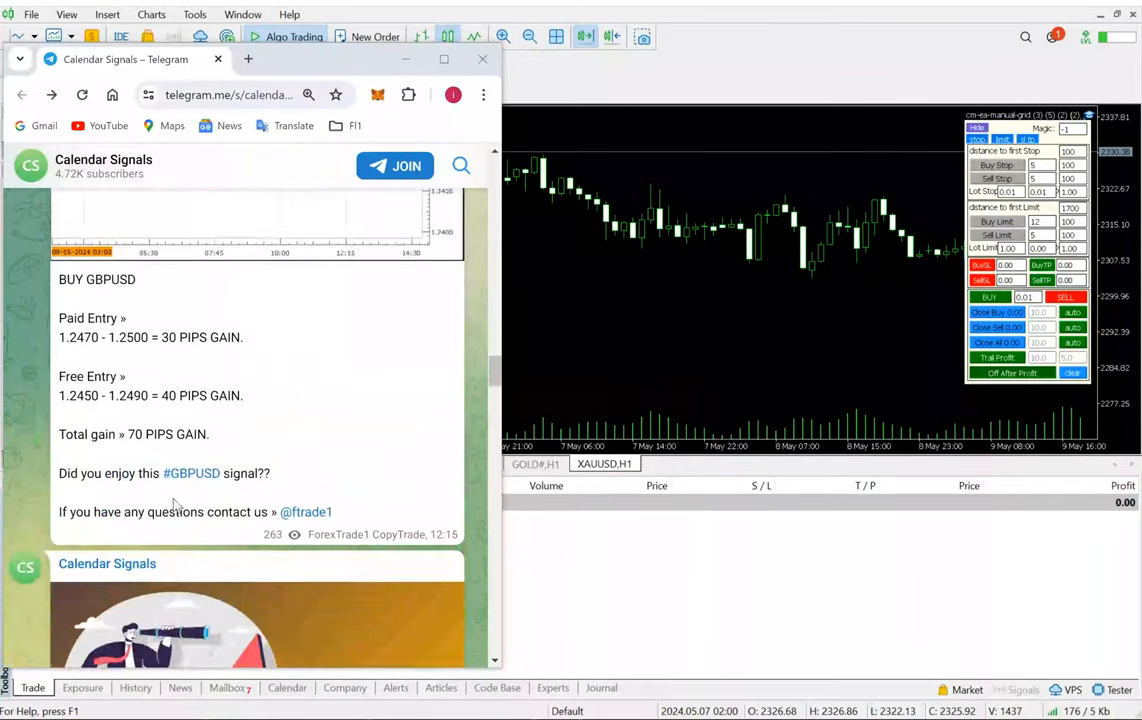
scroll(down, 3)
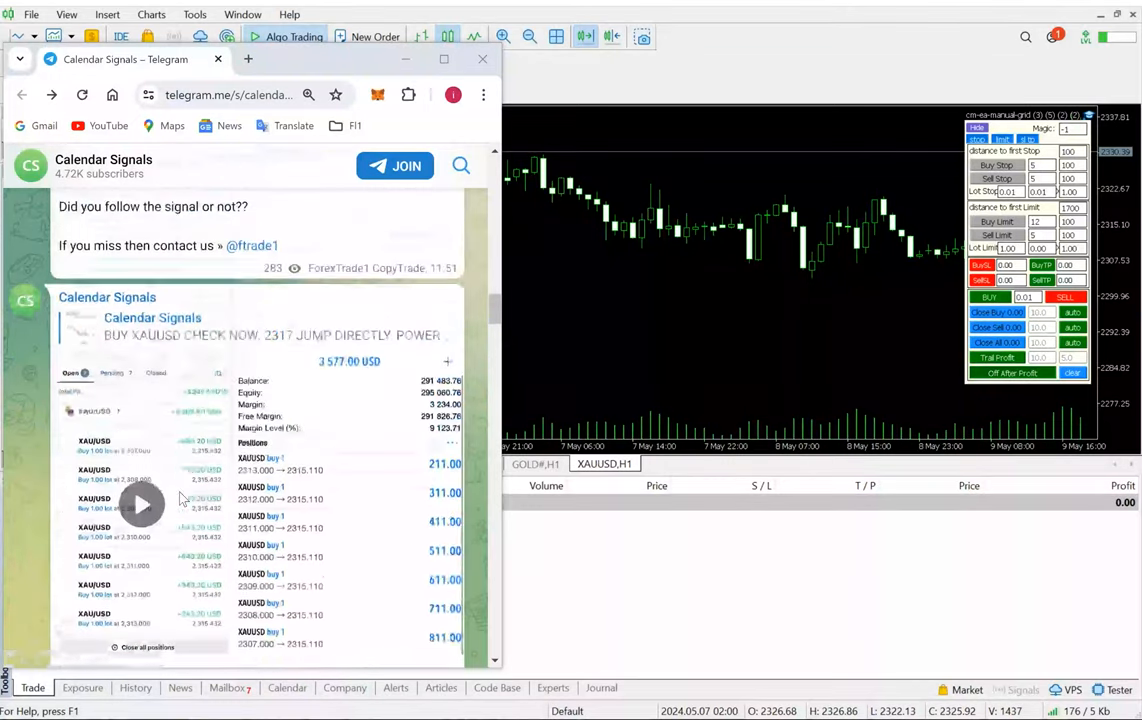
scroll(down, 3)
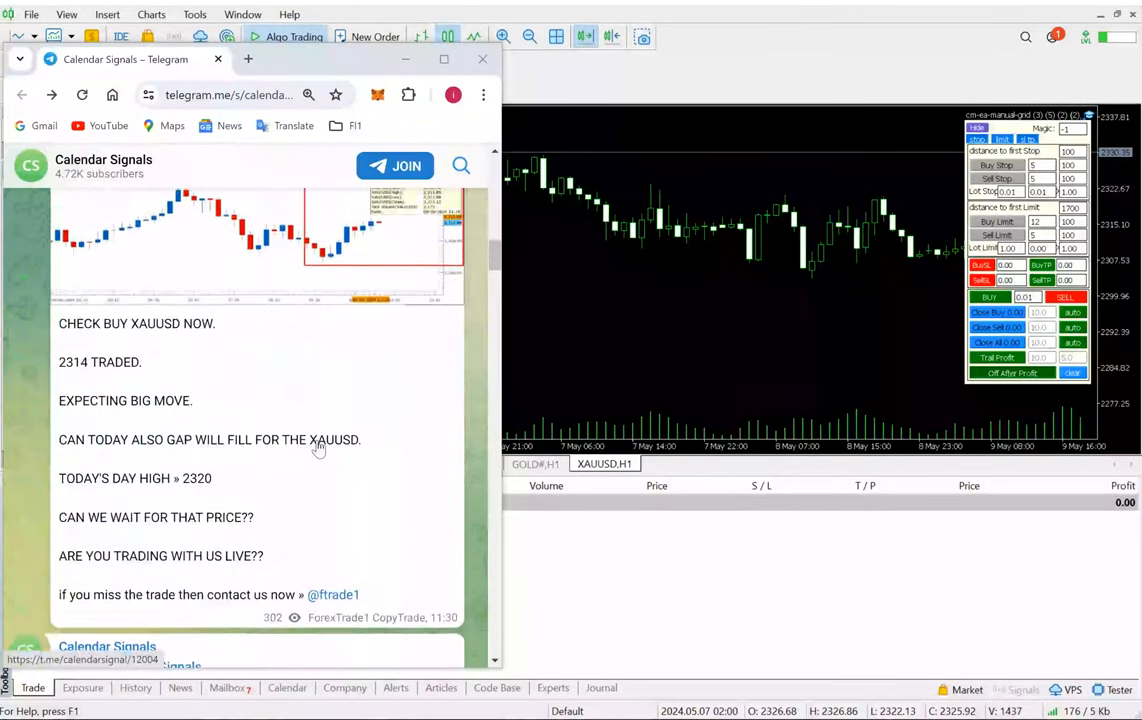
scroll(down, 3)
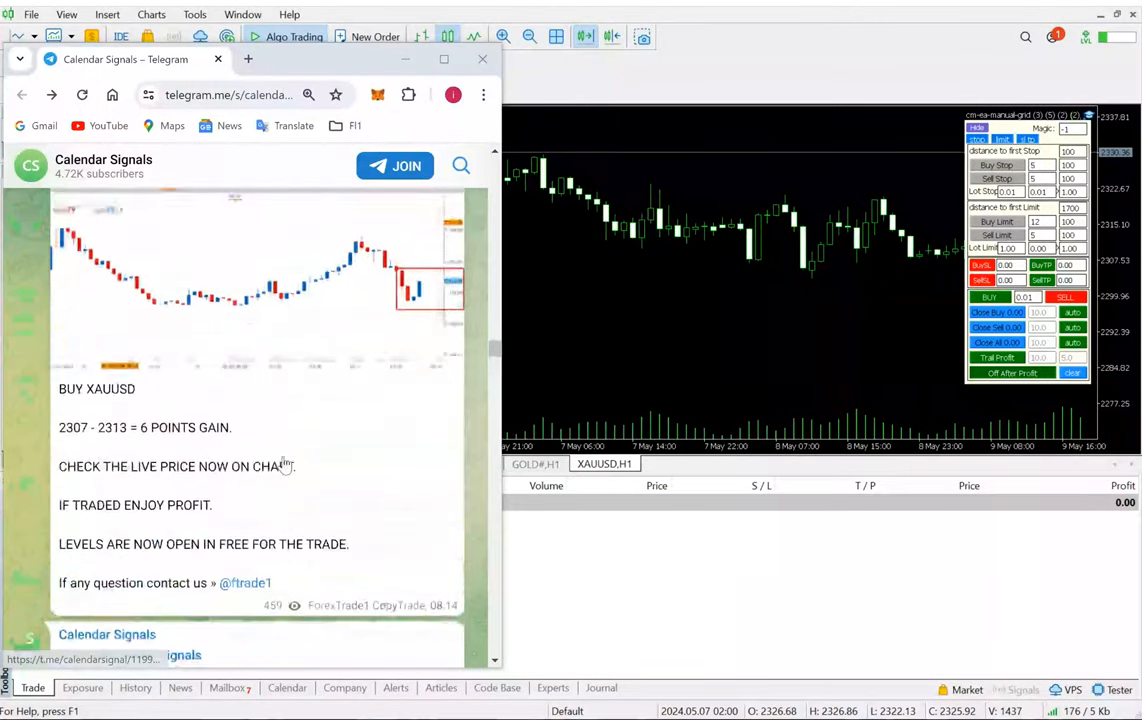
scroll(down, 3)
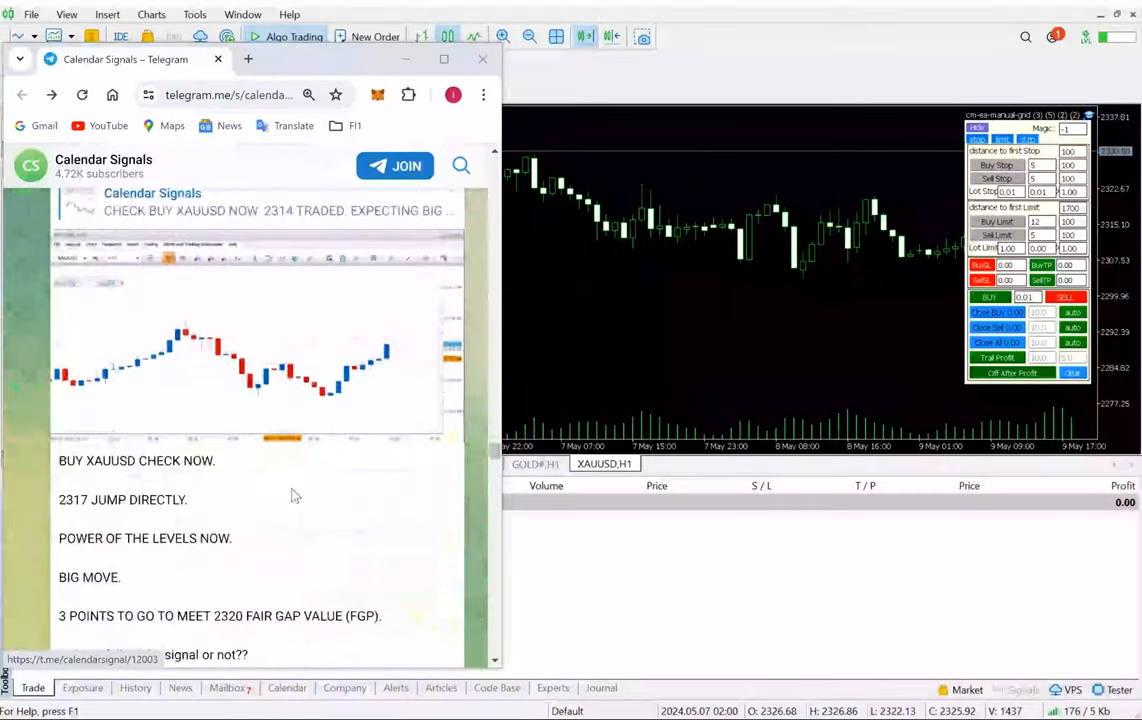
scroll(down, 3)
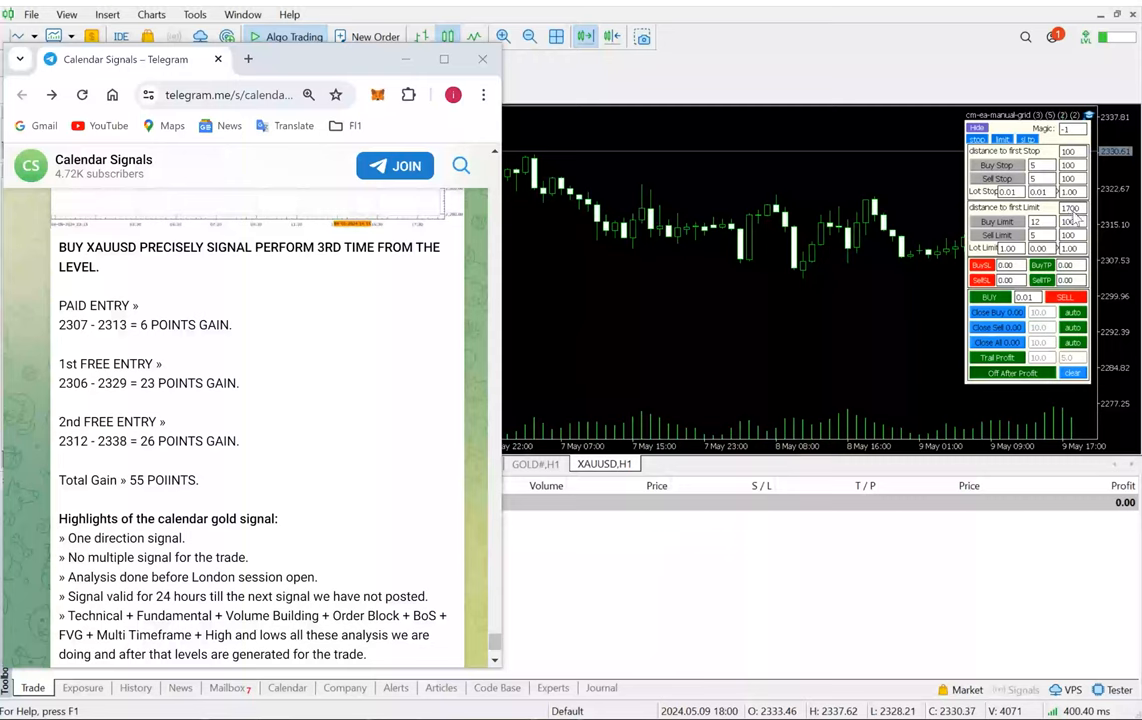
mouse_move(1076, 220)
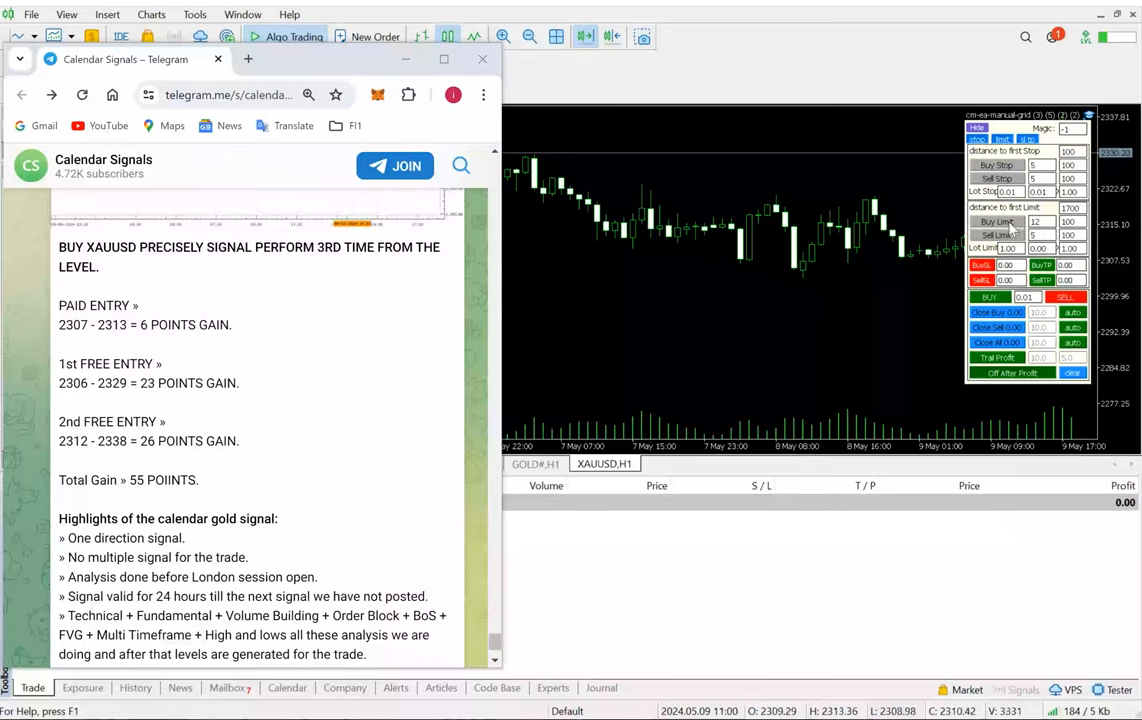
click(996, 220)
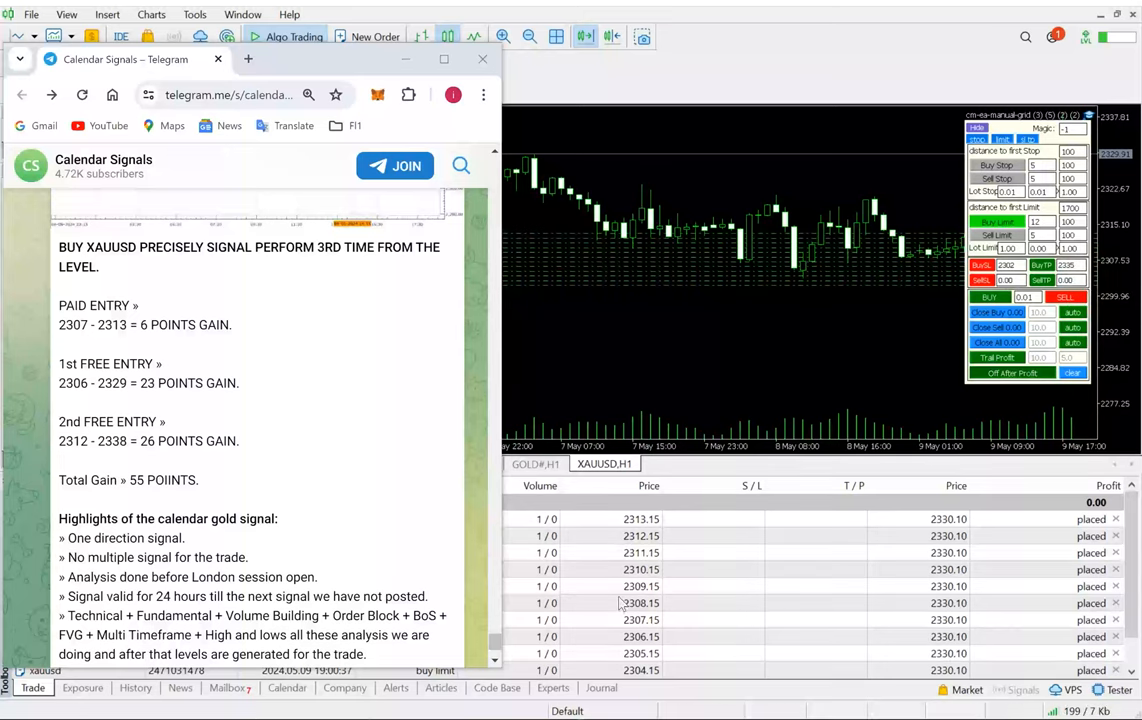
mouse_move(738, 588)
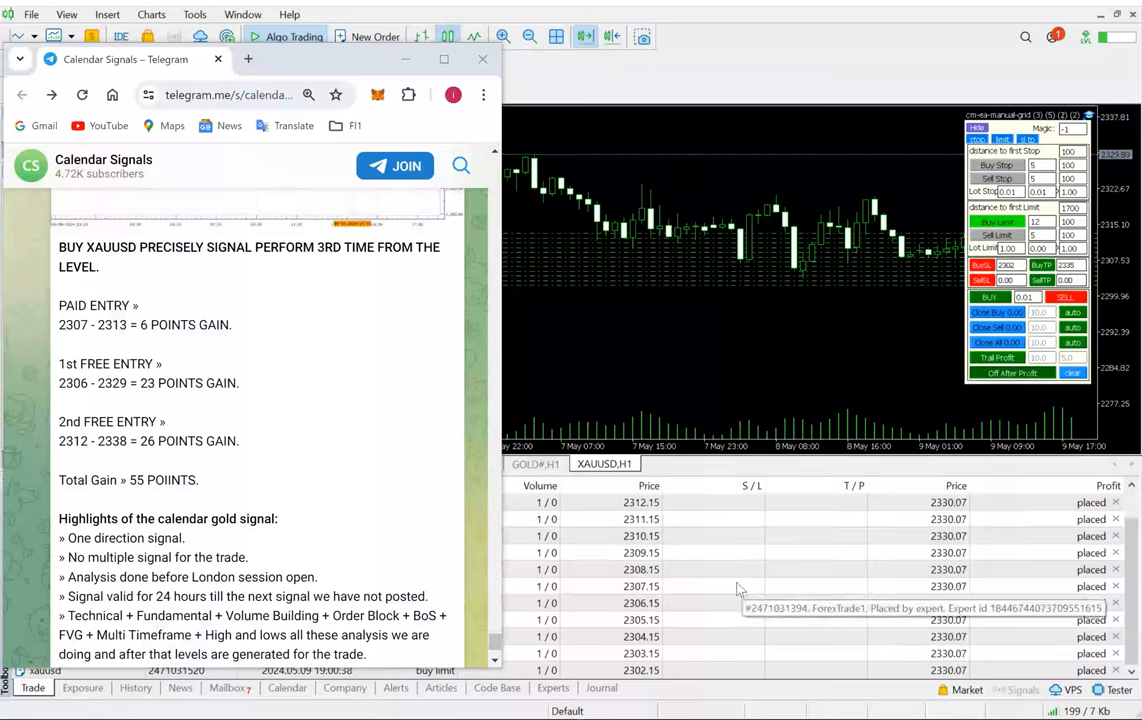